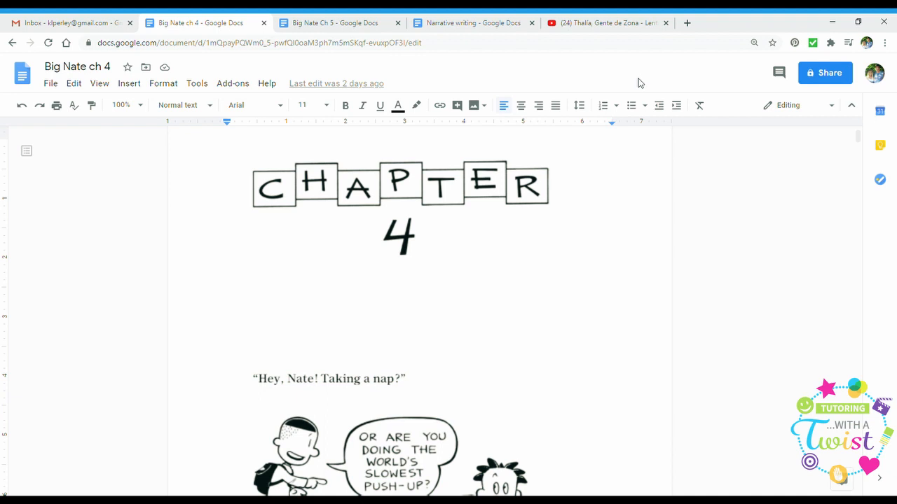
pyautogui.moveTo(636, 102)
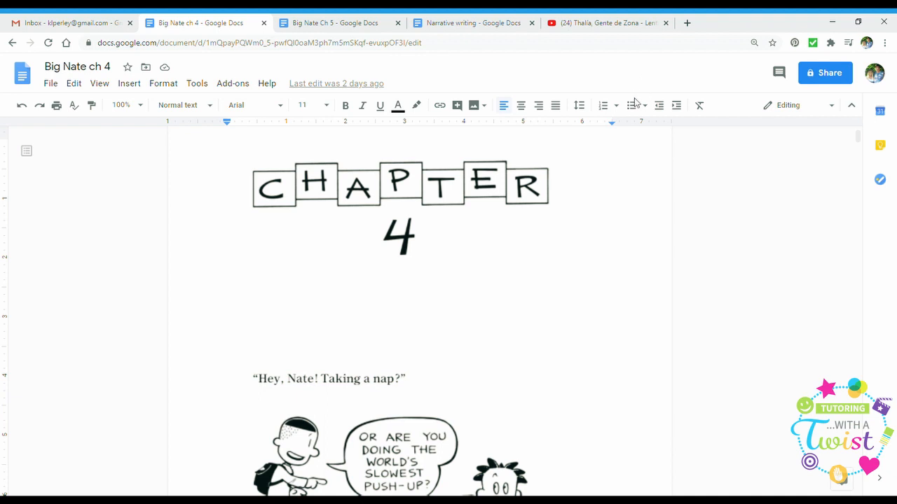
pyautogui.scroll(-3)
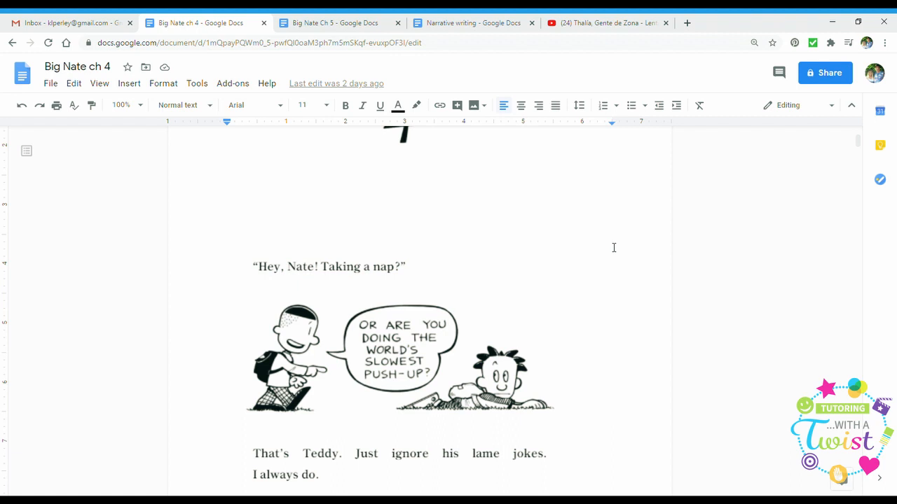
pyautogui.scroll(-3)
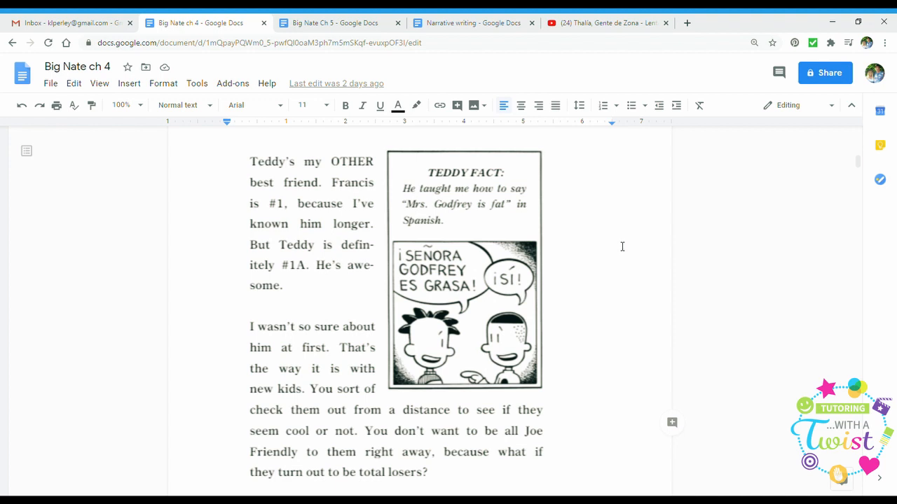
pyautogui.scroll(-3)
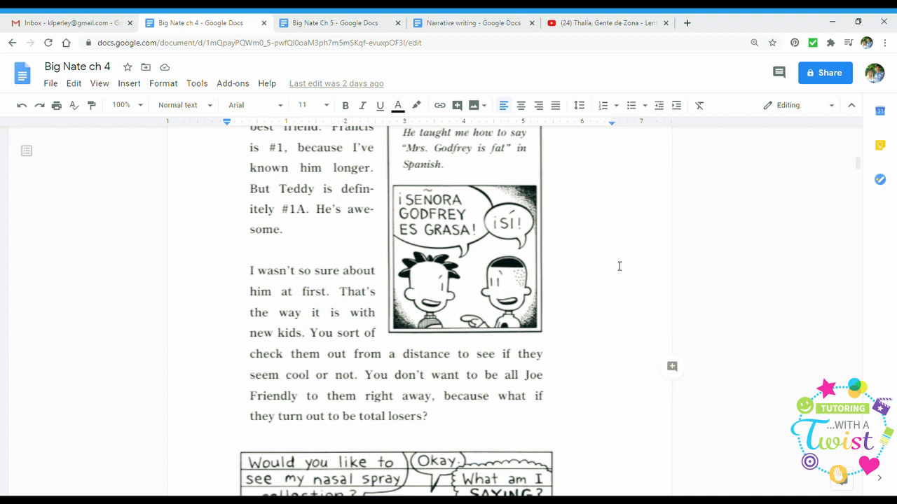
pyautogui.moveTo(615, 270)
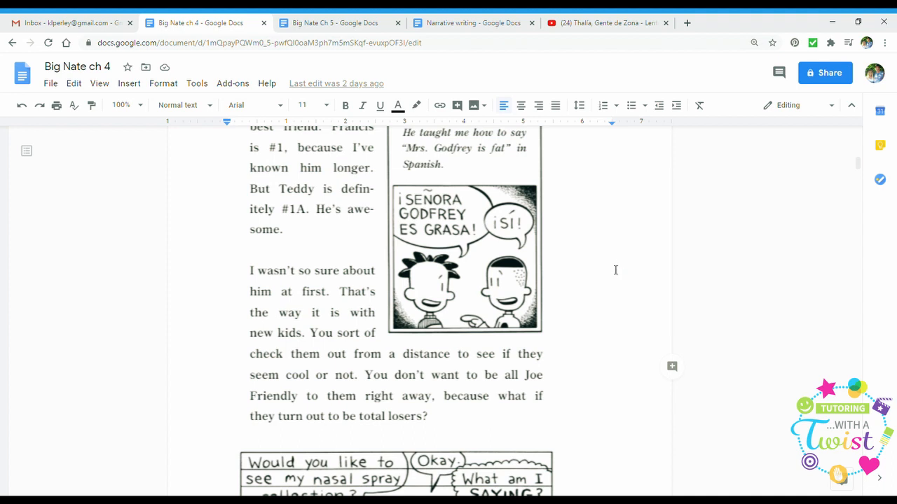
pyautogui.scroll(3)
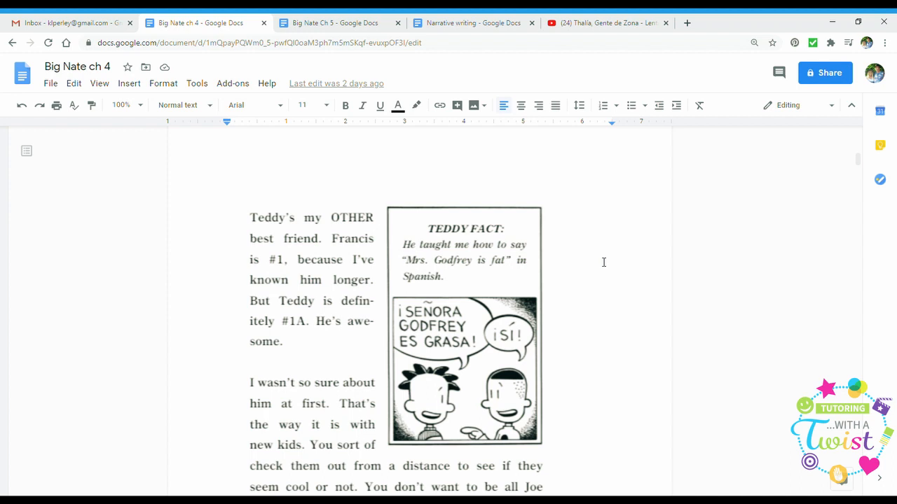
pyautogui.scroll(-3)
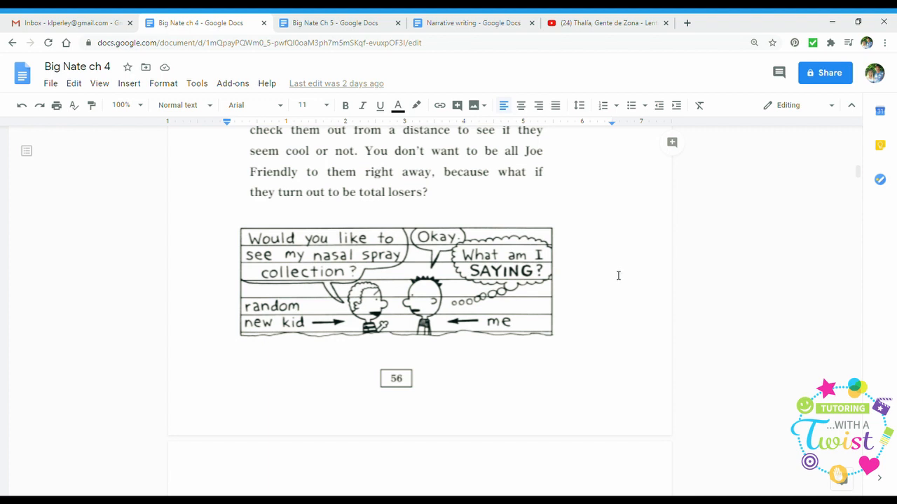
pyautogui.scroll(-3)
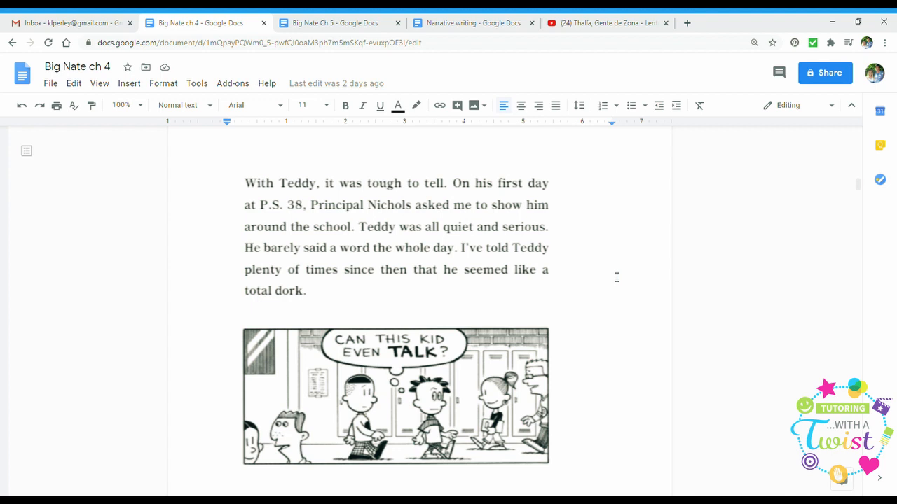
pyautogui.moveTo(639, 299)
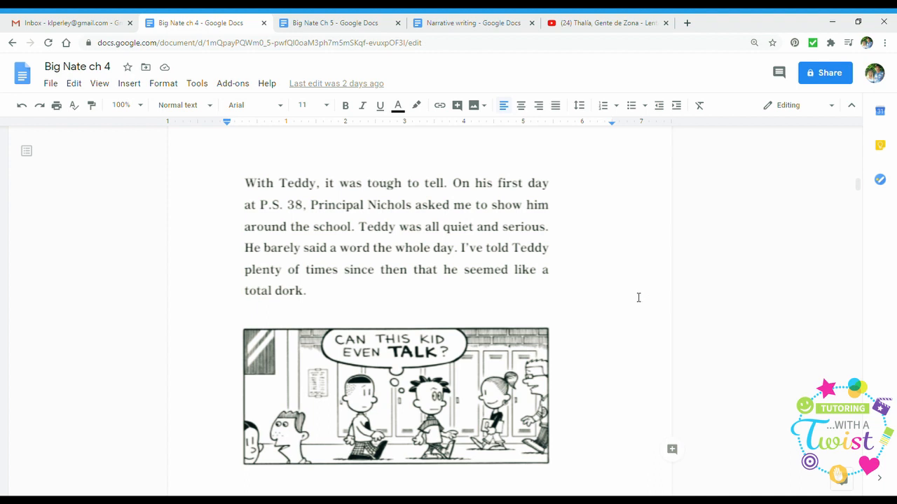
pyautogui.scroll(-3)
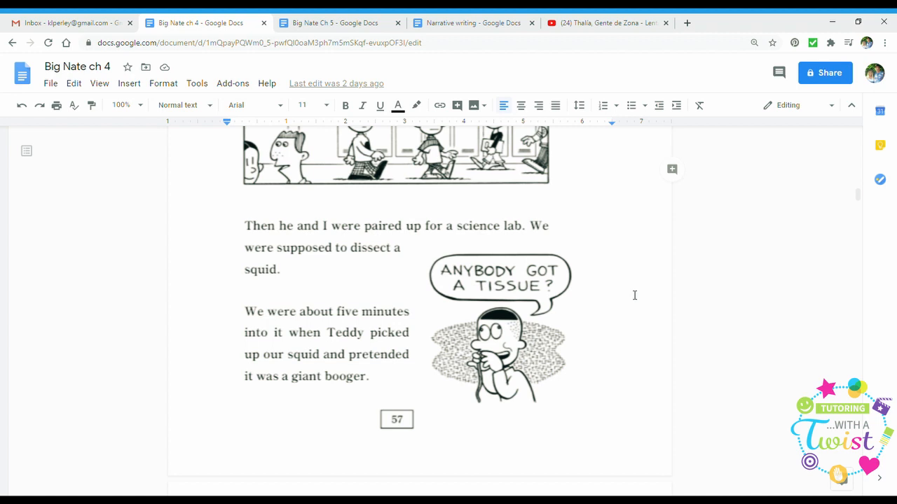
pyautogui.moveTo(620, 316)
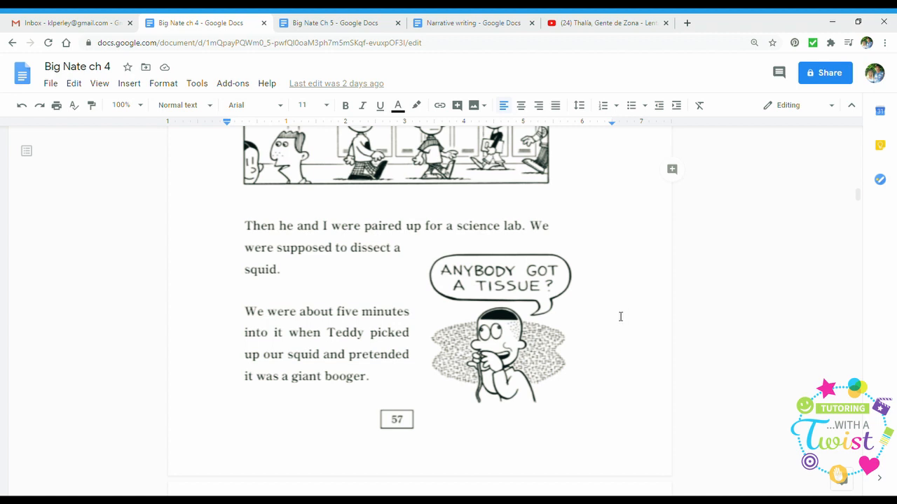
pyautogui.scroll(-3)
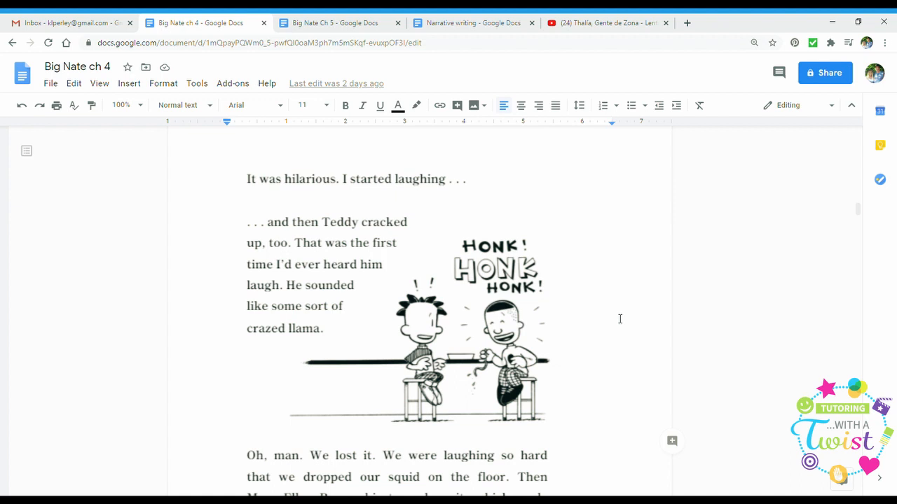
pyautogui.moveTo(615, 326)
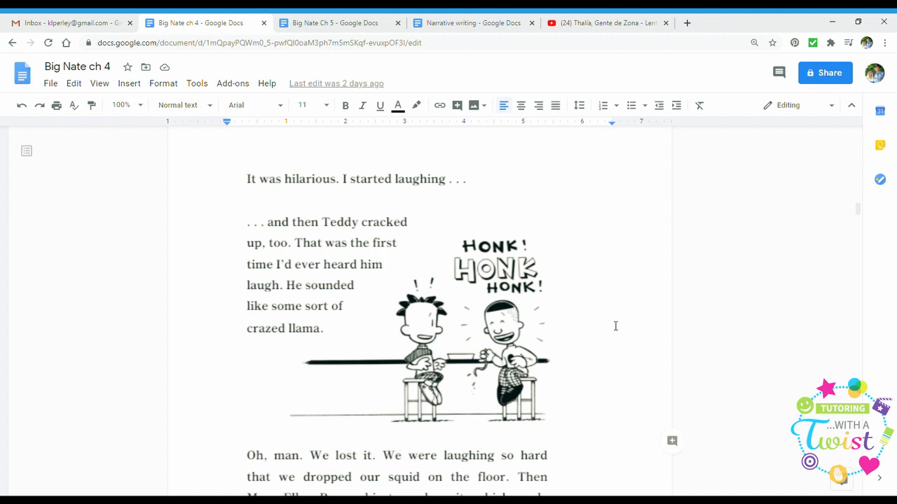
pyautogui.scroll(-3)
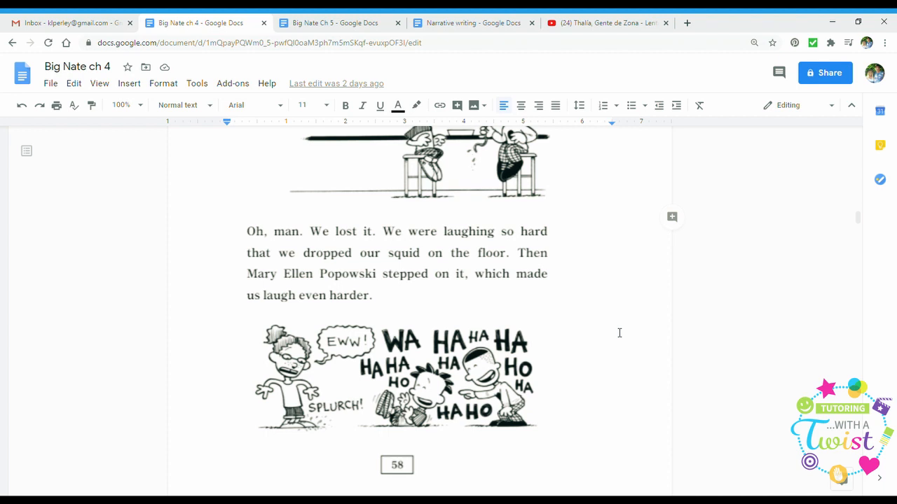
pyautogui.scroll(-3)
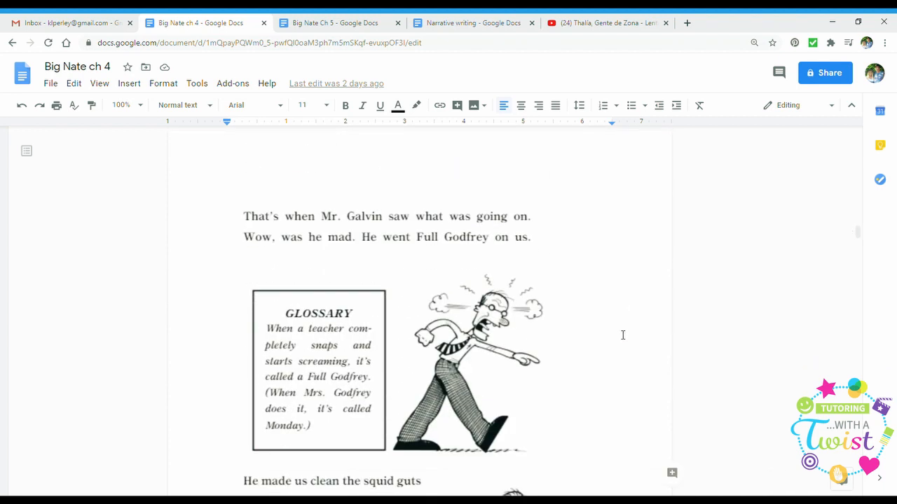
pyautogui.scroll(-3)
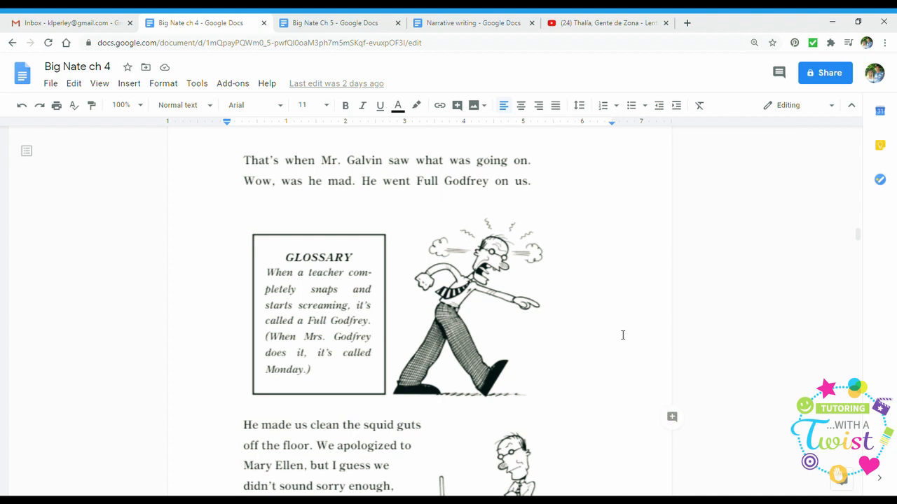
pyautogui.moveTo(604, 349)
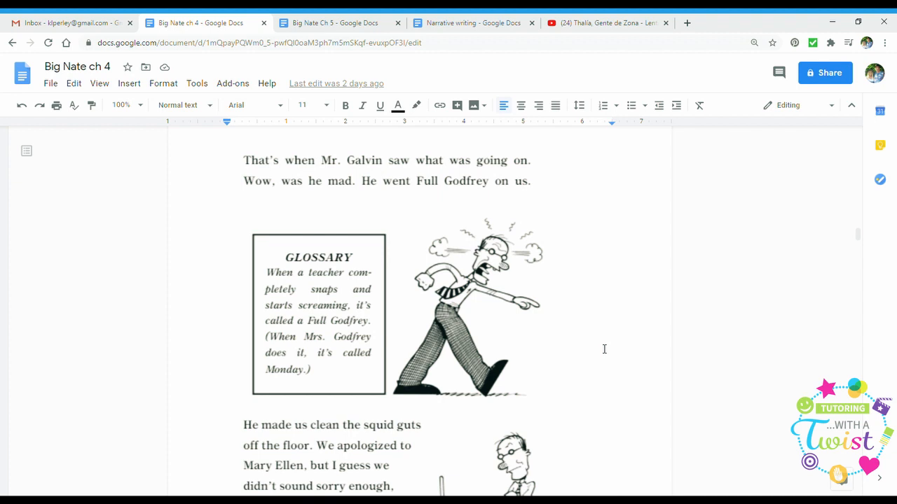
pyautogui.scroll(-3)
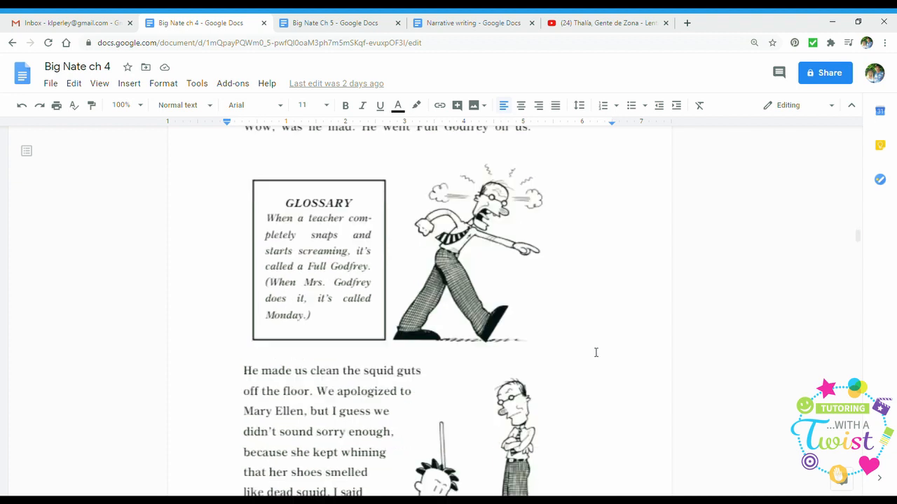
pyautogui.scroll(-3)
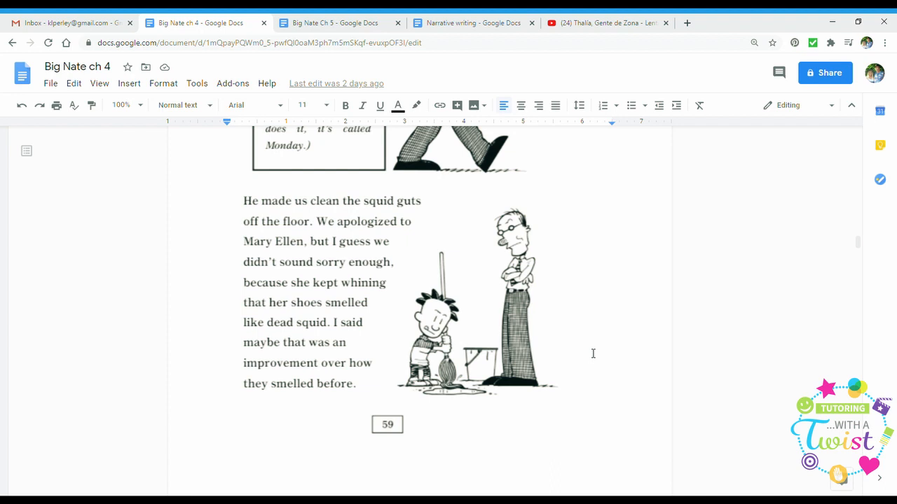
pyautogui.moveTo(580, 370)
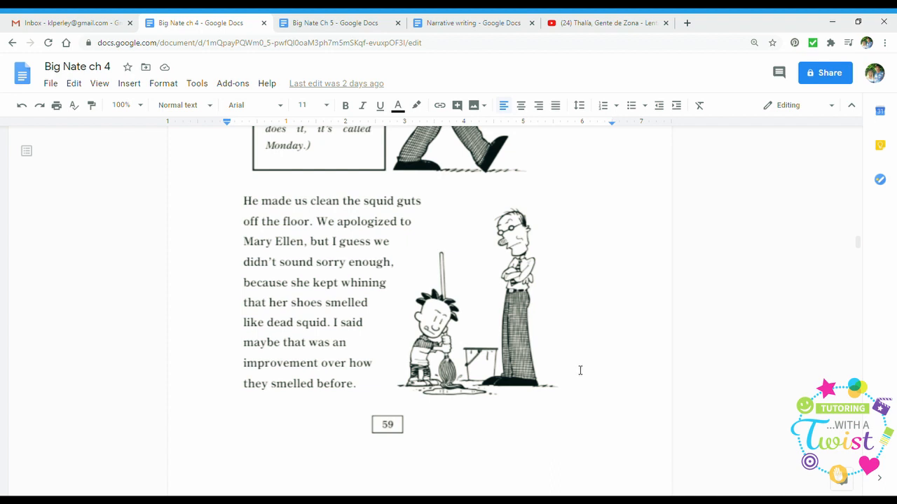
pyautogui.scroll(-3)
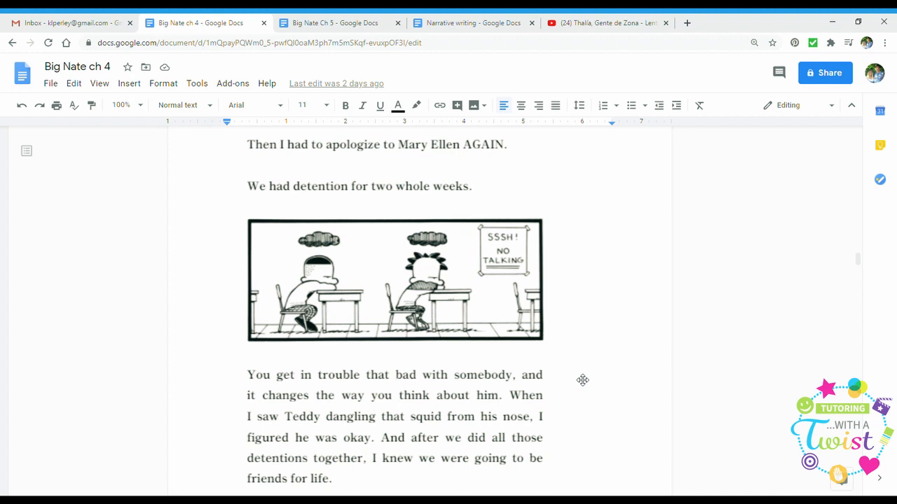
pyautogui.scroll(-3)
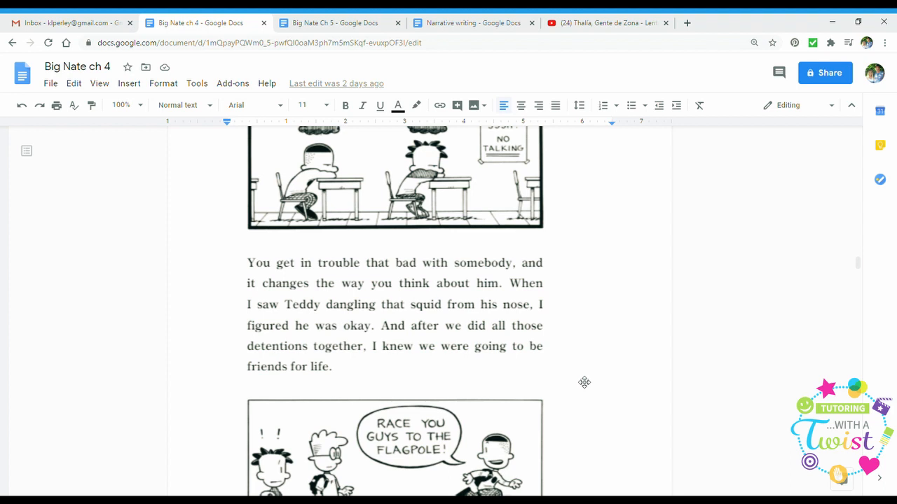
pyautogui.scroll(-3)
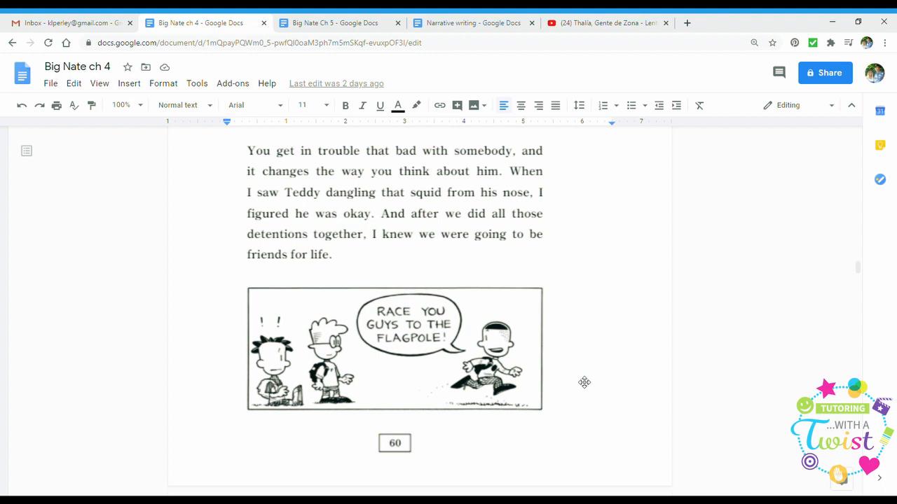
pyautogui.scroll(-3)
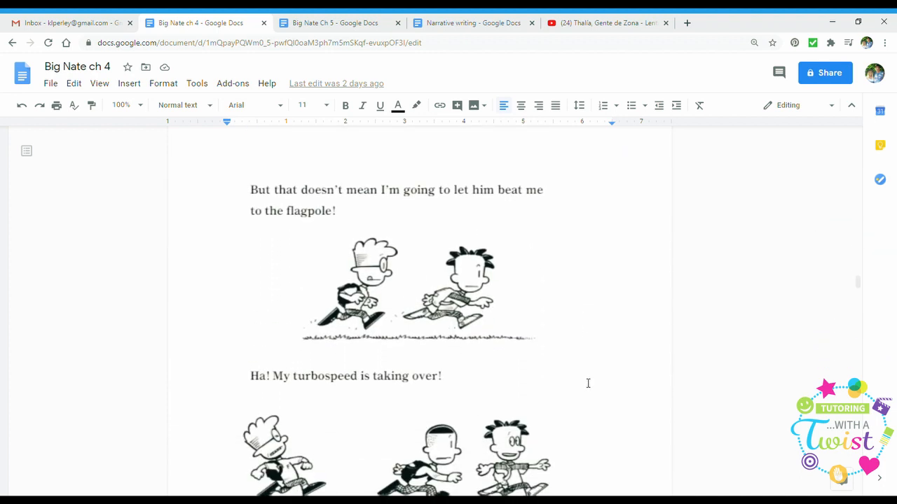
pyautogui.scroll(-3)
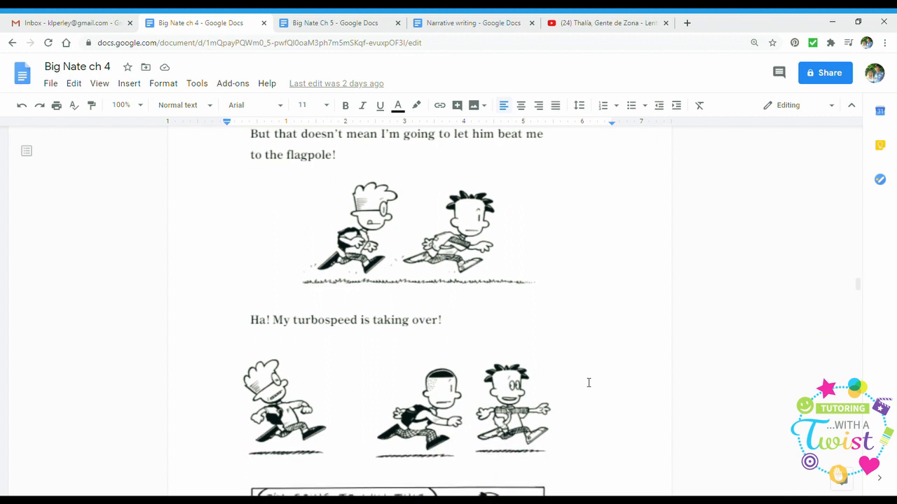
pyautogui.scroll(-3)
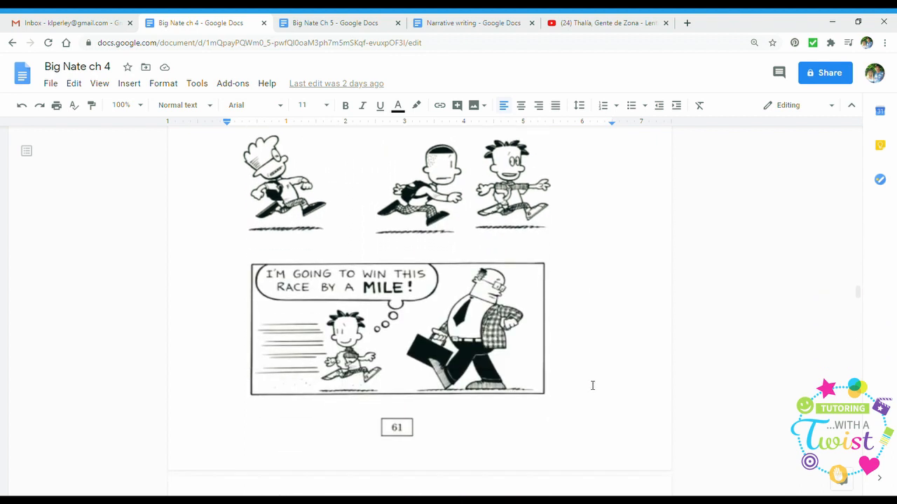
pyautogui.scroll(-3)
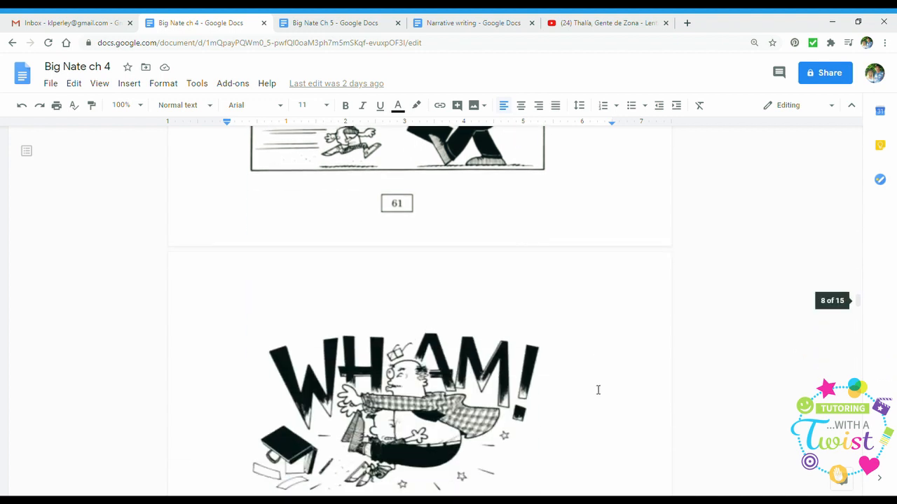
pyautogui.scroll(-3)
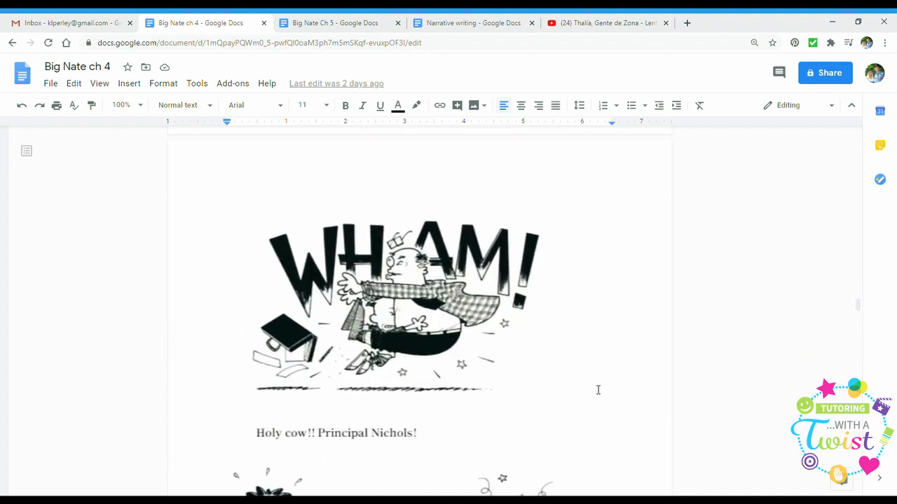
pyautogui.scroll(-3)
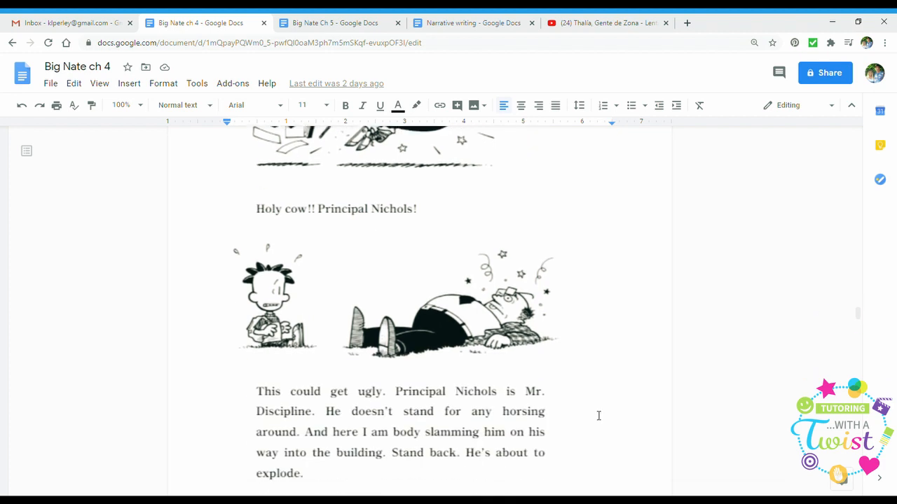
pyautogui.scroll(-3)
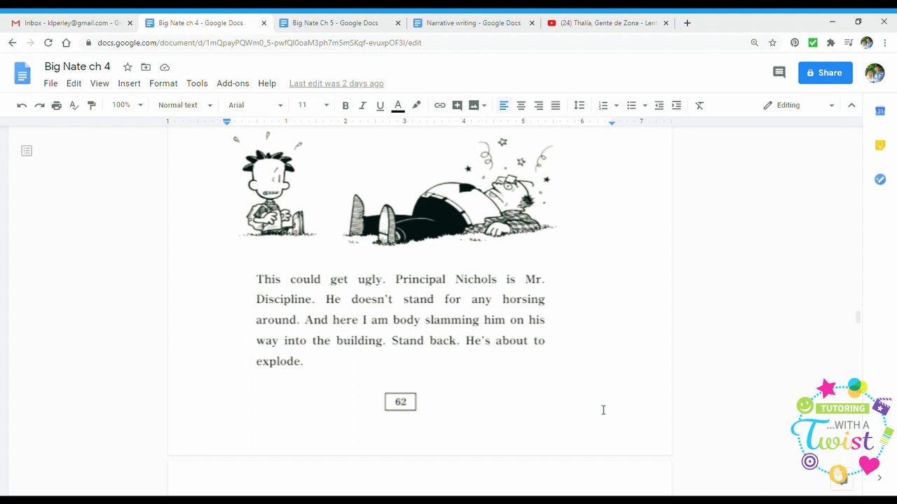
pyautogui.scroll(-3)
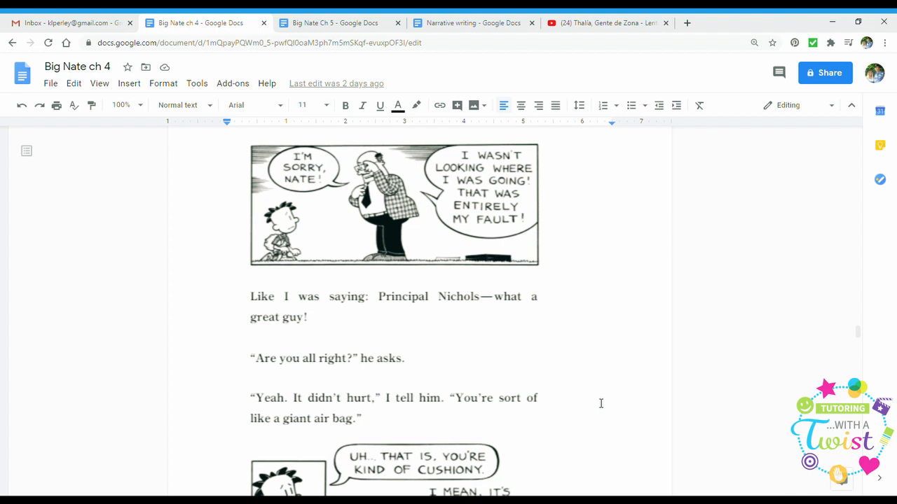
pyautogui.scroll(-3)
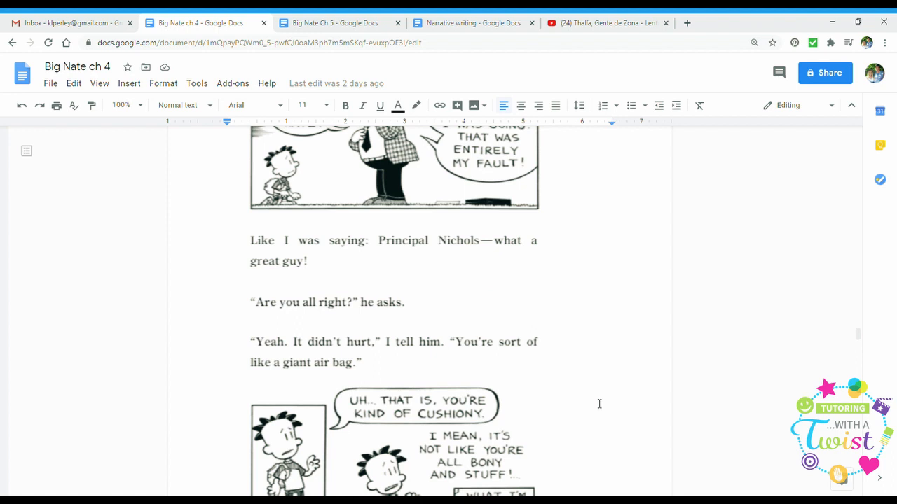
pyautogui.scroll(-3)
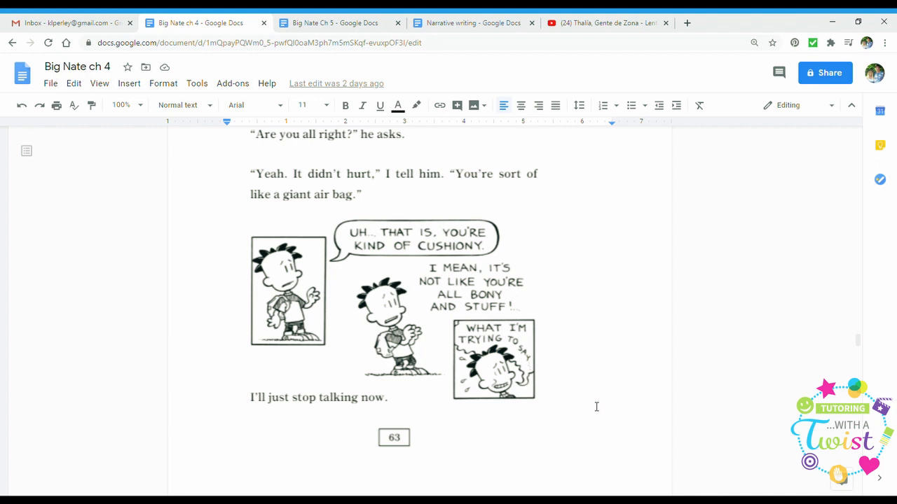
pyautogui.moveTo(580, 345)
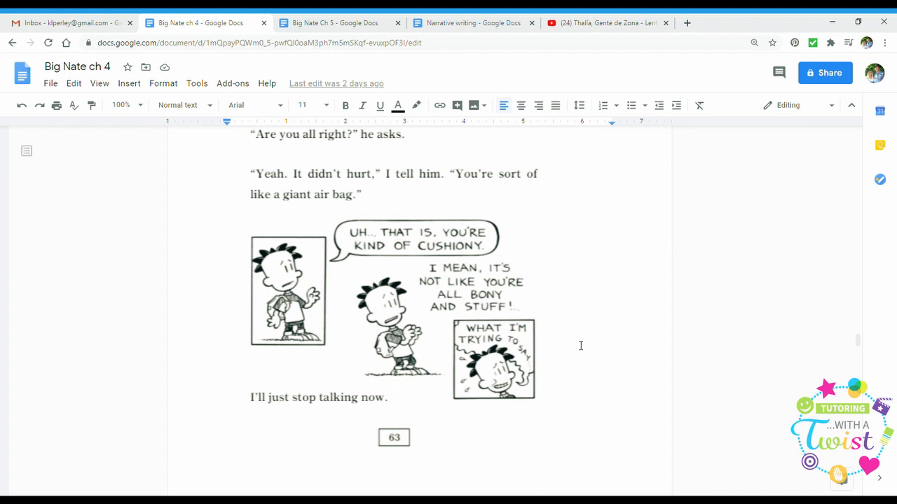
pyautogui.moveTo(616, 352)
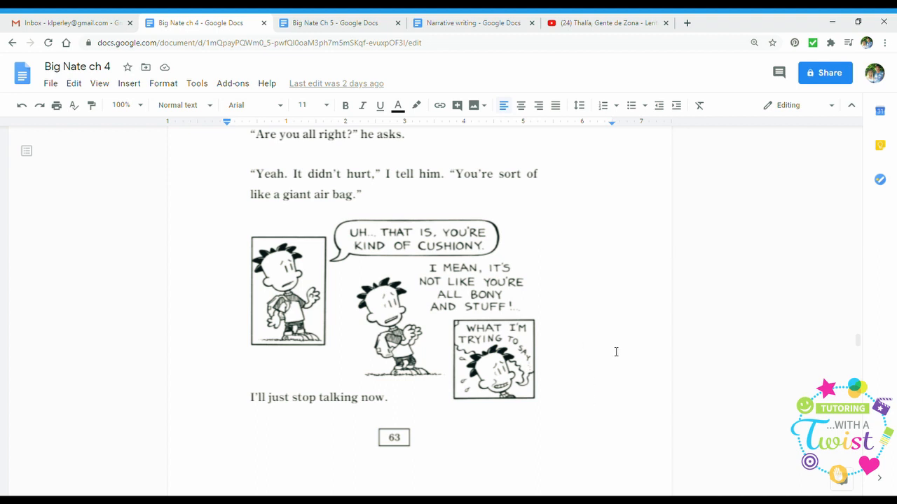
pyautogui.scroll(-3)
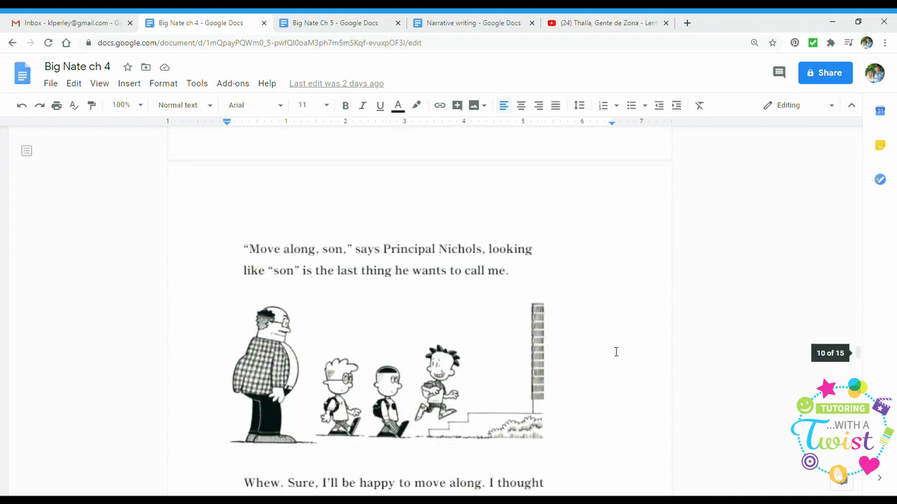
pyautogui.scroll(-3)
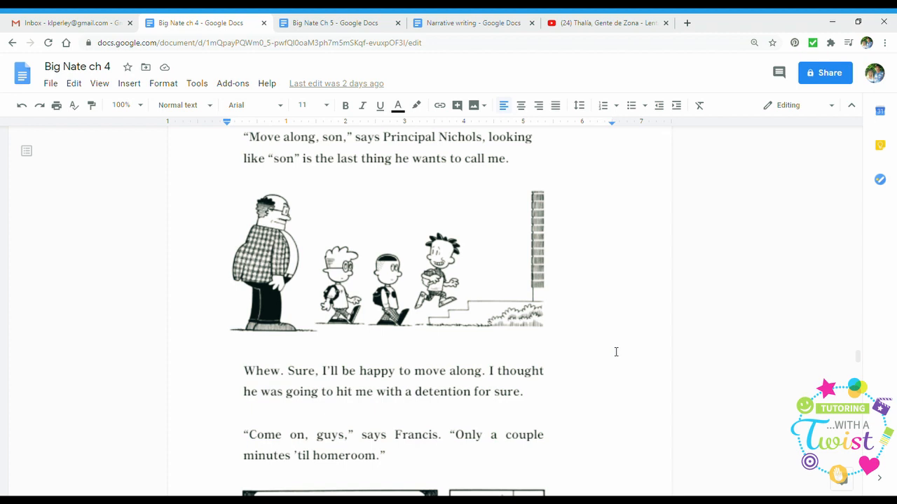
pyautogui.scroll(-3)
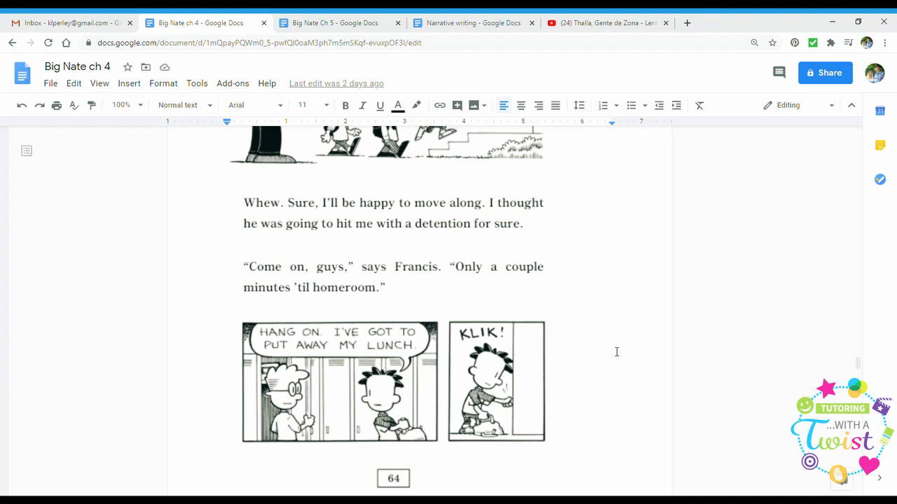
pyautogui.scroll(-3)
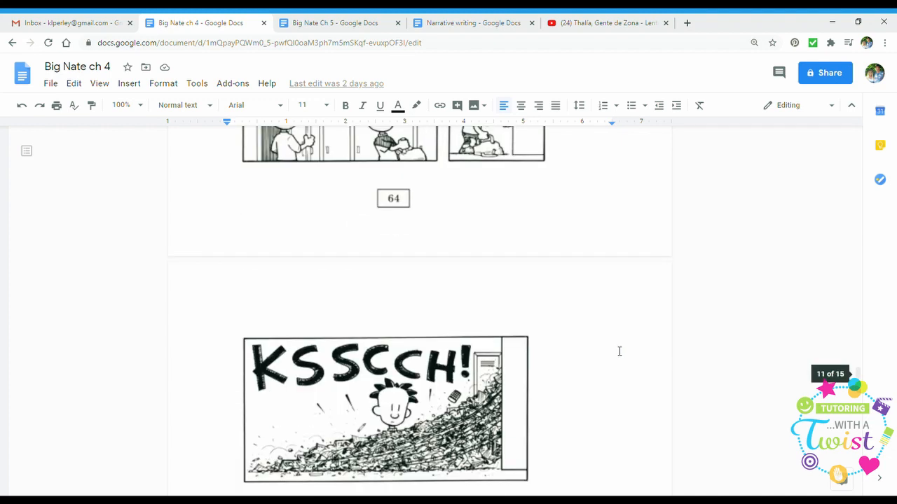
pyautogui.scroll(-3)
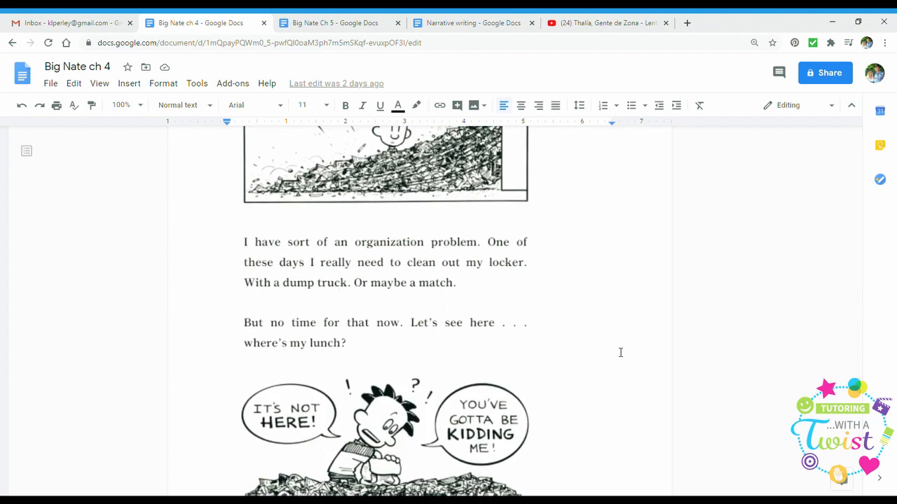
pyautogui.scroll(3)
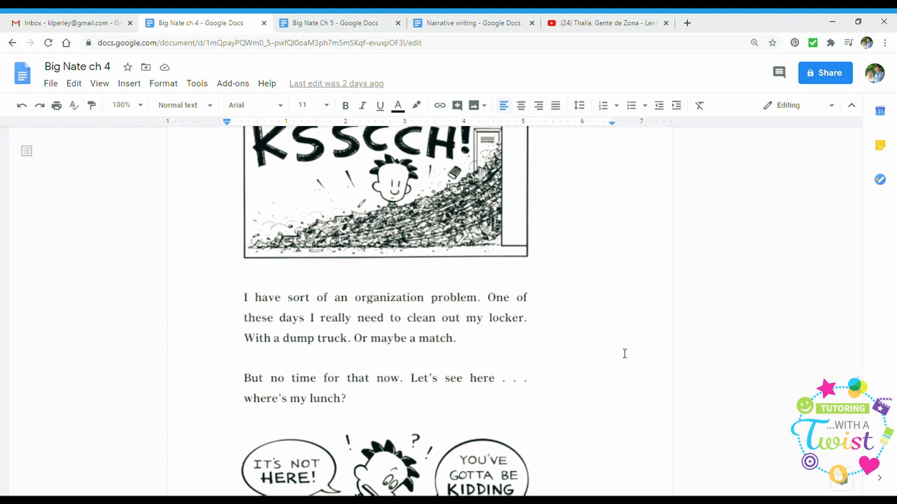
pyautogui.scroll(-3)
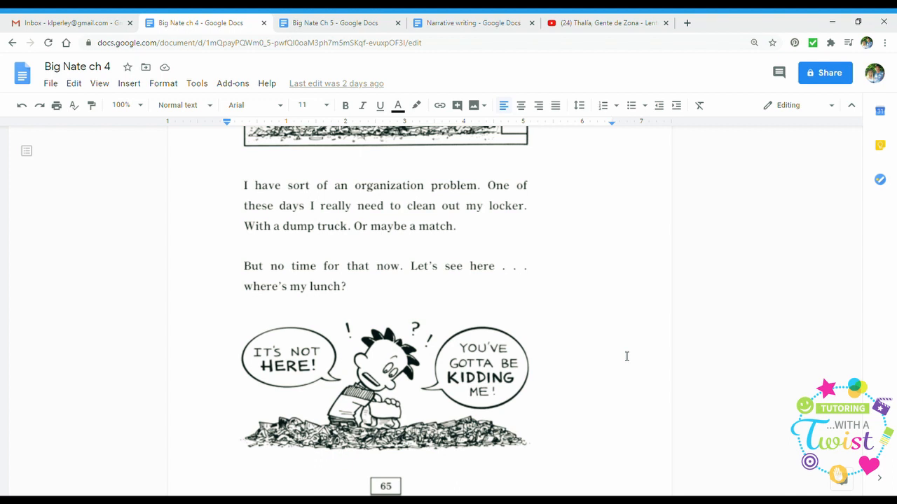
pyautogui.scroll(-3)
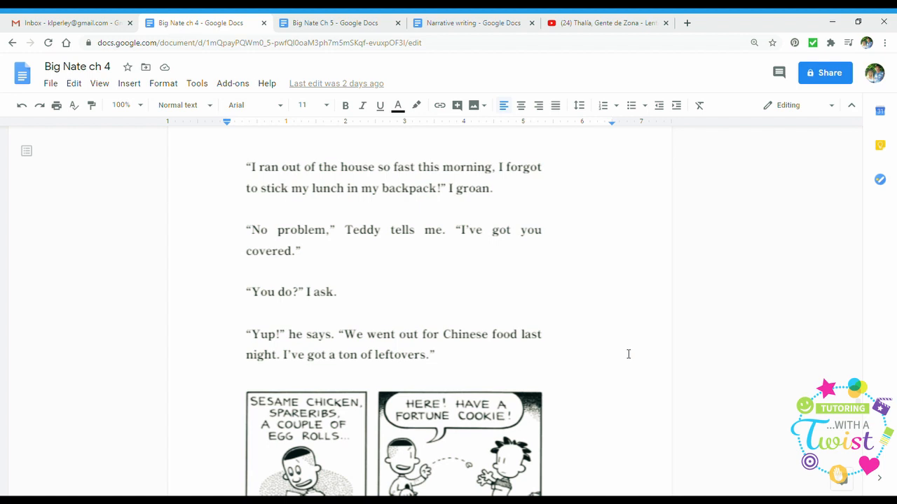
pyautogui.moveTo(609, 361)
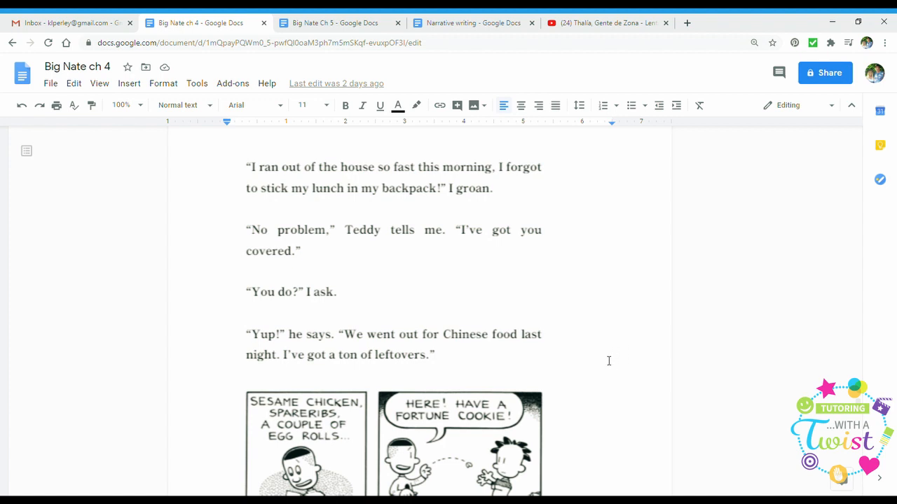
pyautogui.scroll(-3)
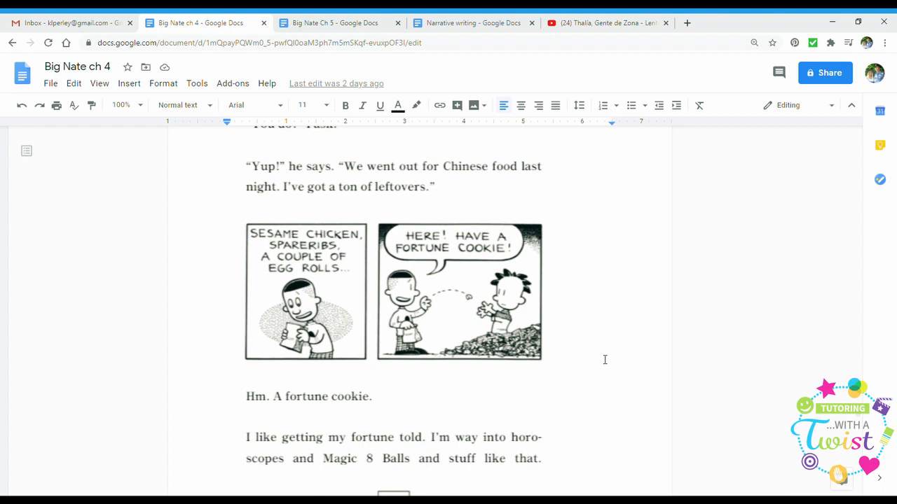
pyautogui.scroll(-3)
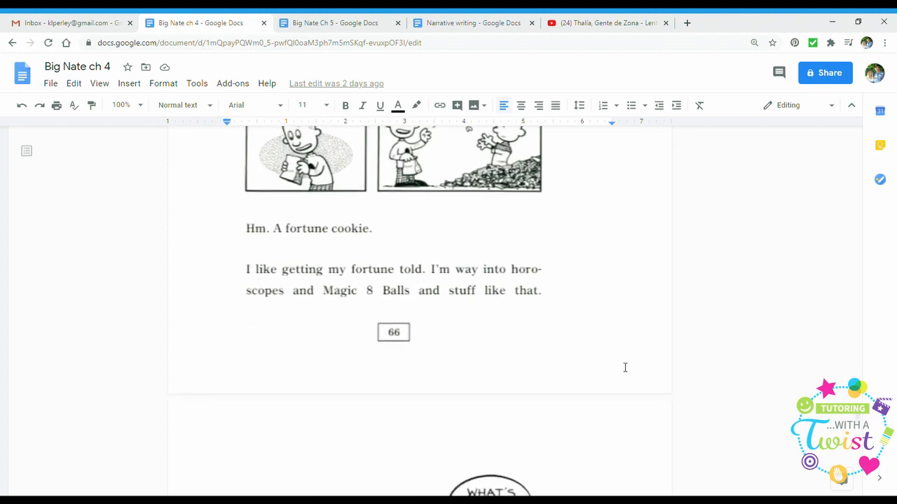
pyautogui.scroll(-3)
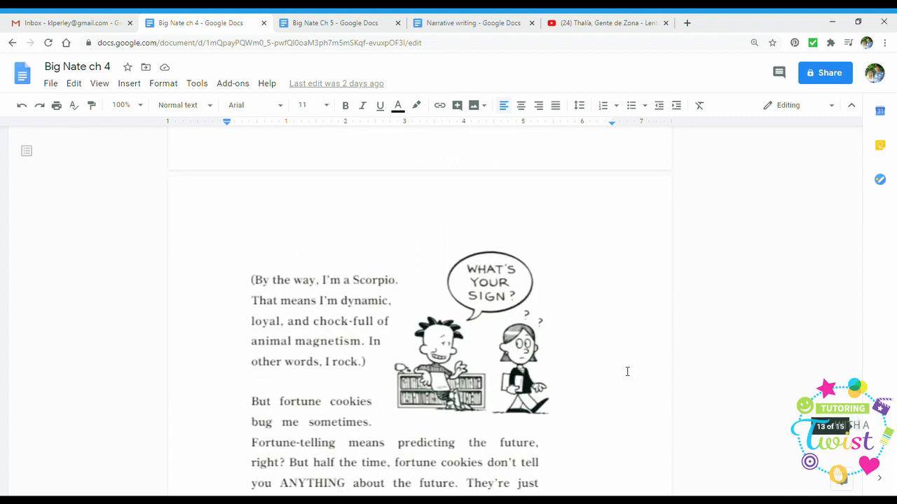
pyautogui.scroll(-3)
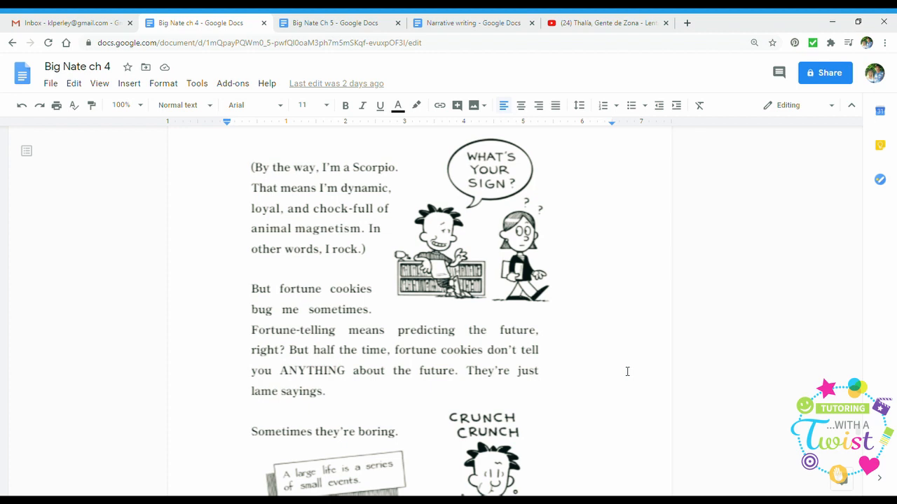
pyautogui.moveTo(654, 389)
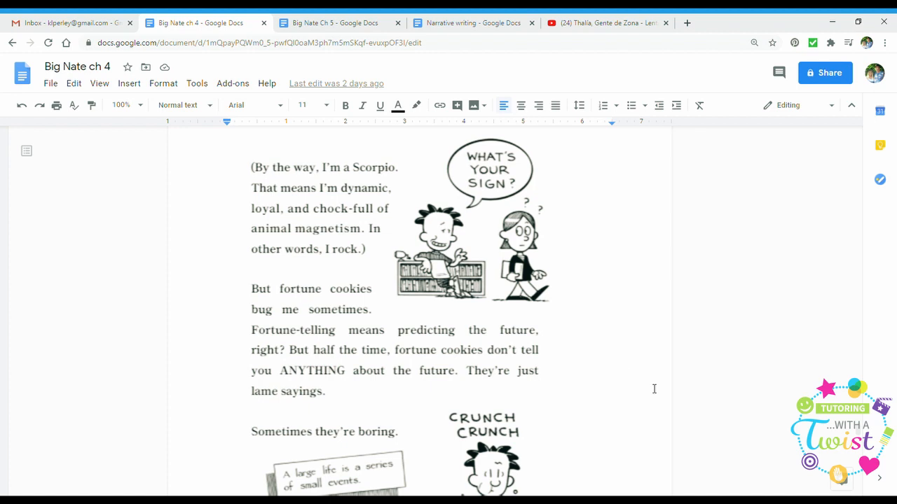
pyautogui.scroll(-3)
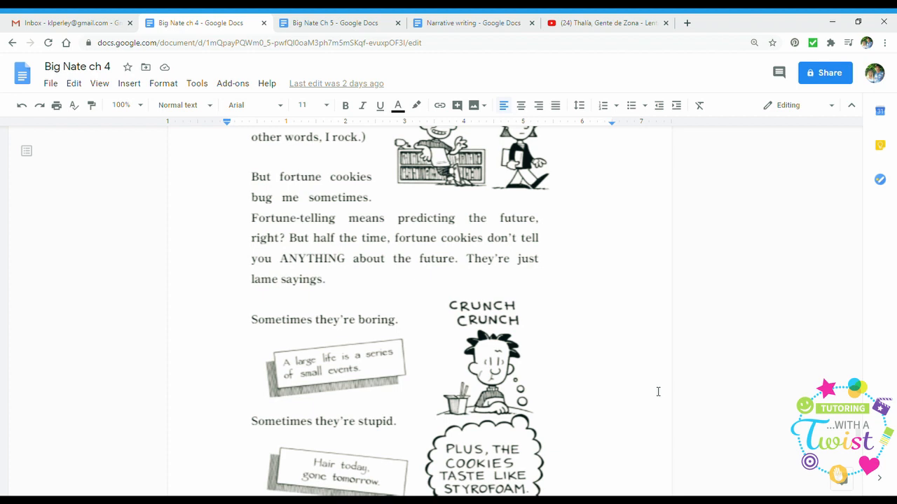
pyautogui.moveTo(642, 382)
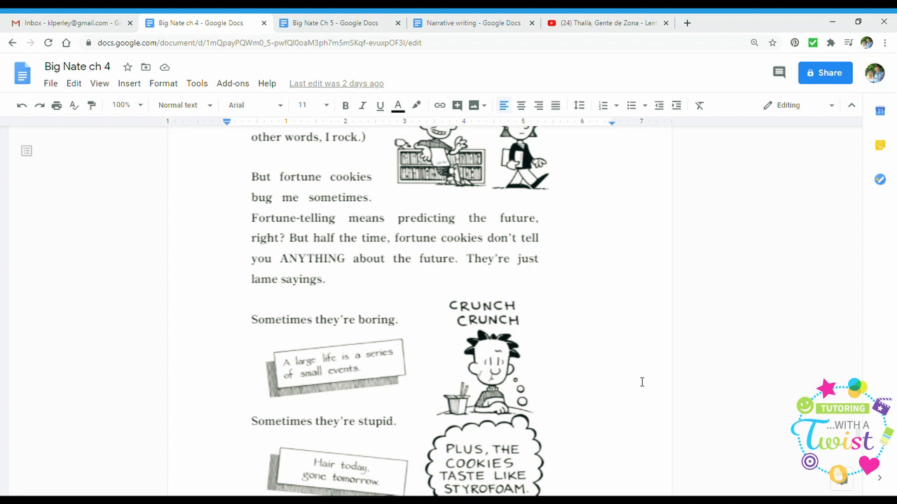
pyautogui.scroll(-3)
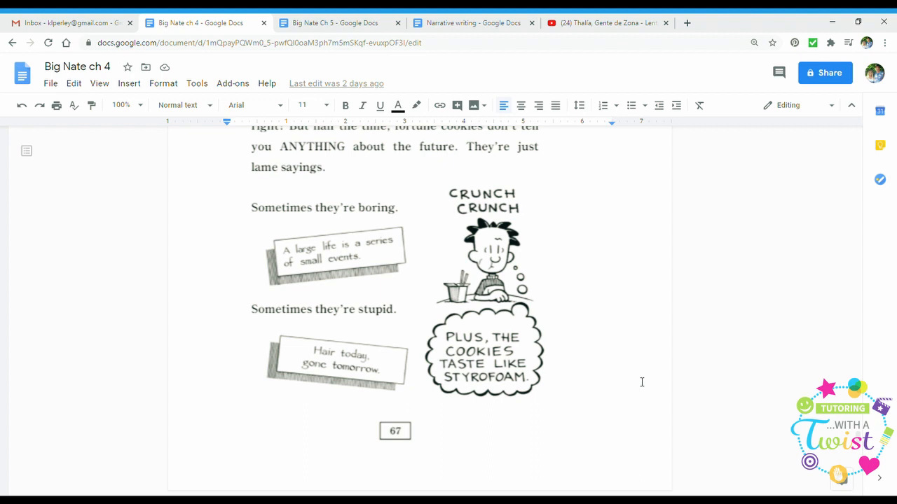
pyautogui.scroll(-3)
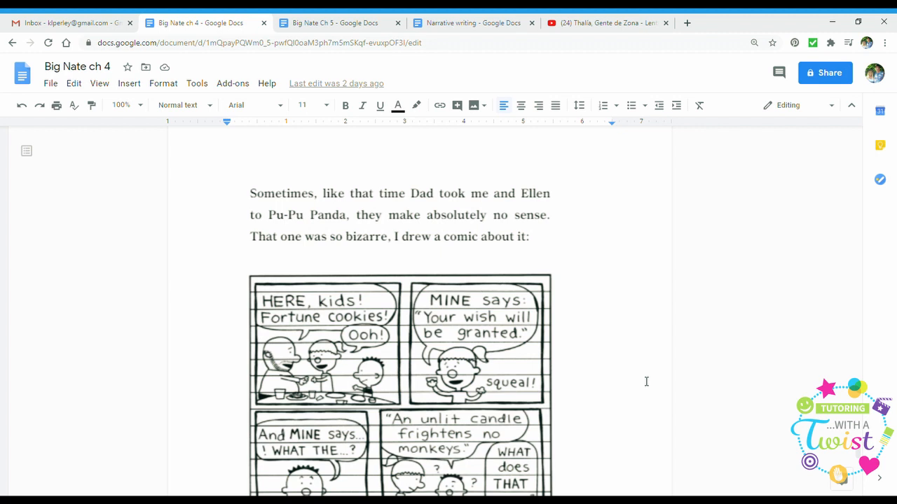
pyautogui.moveTo(652, 377)
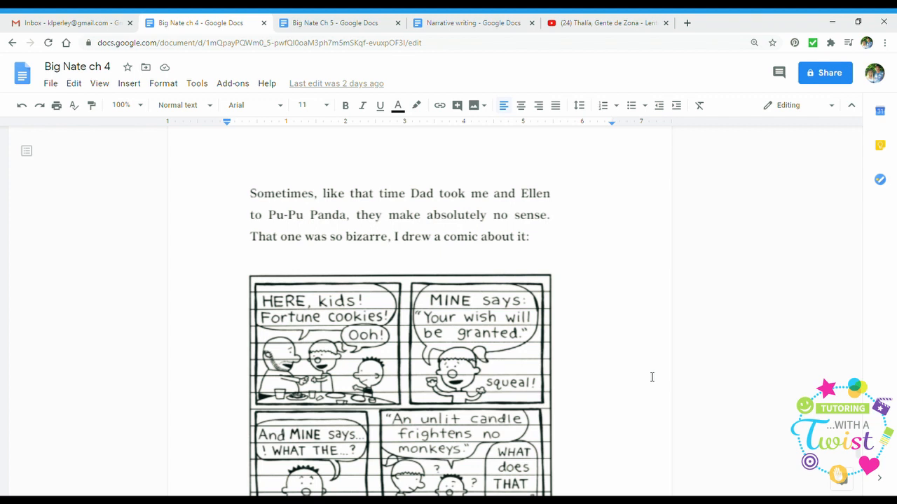
pyautogui.scroll(-3)
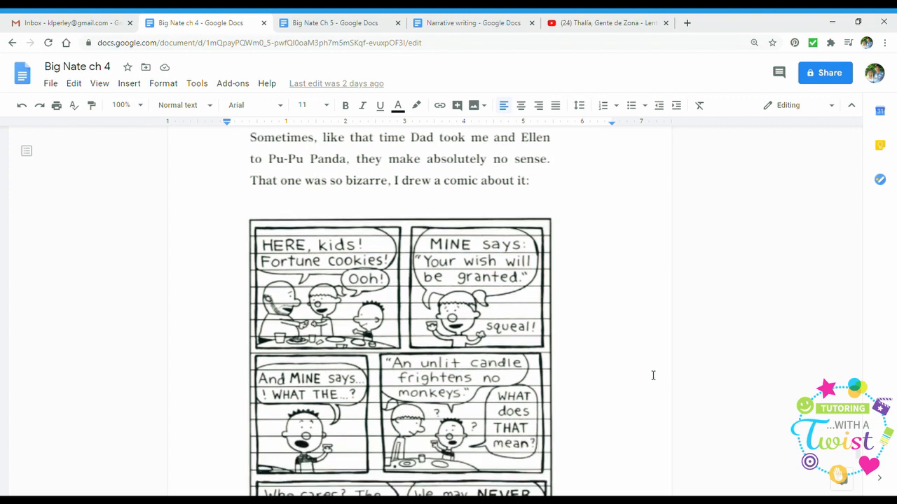
pyautogui.scroll(-3)
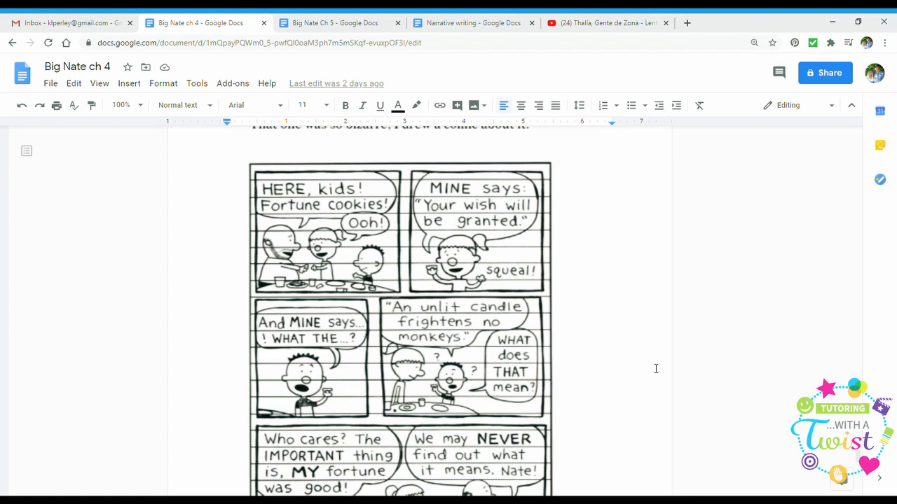
pyautogui.scroll(-3)
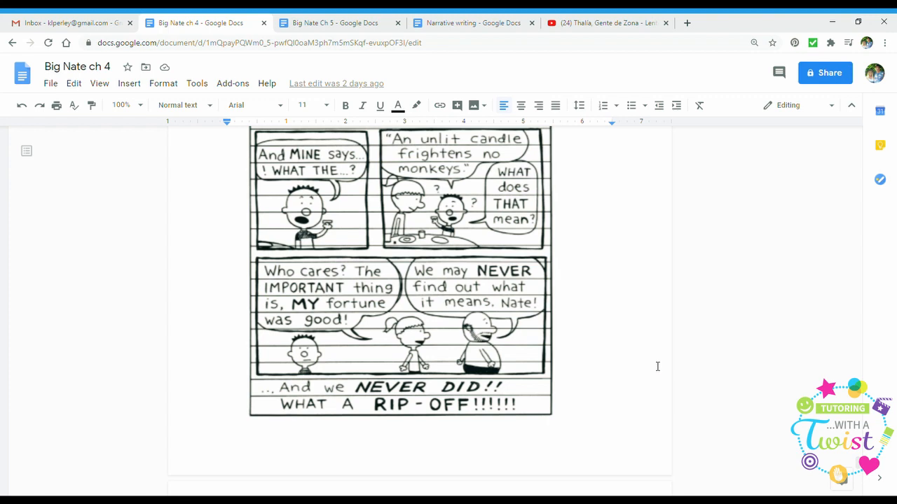
pyautogui.scroll(-3)
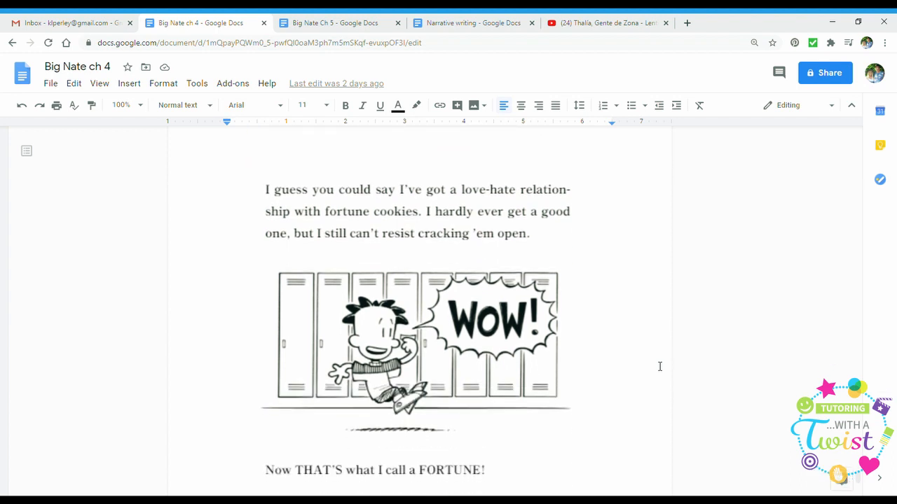
pyautogui.scroll(-3)
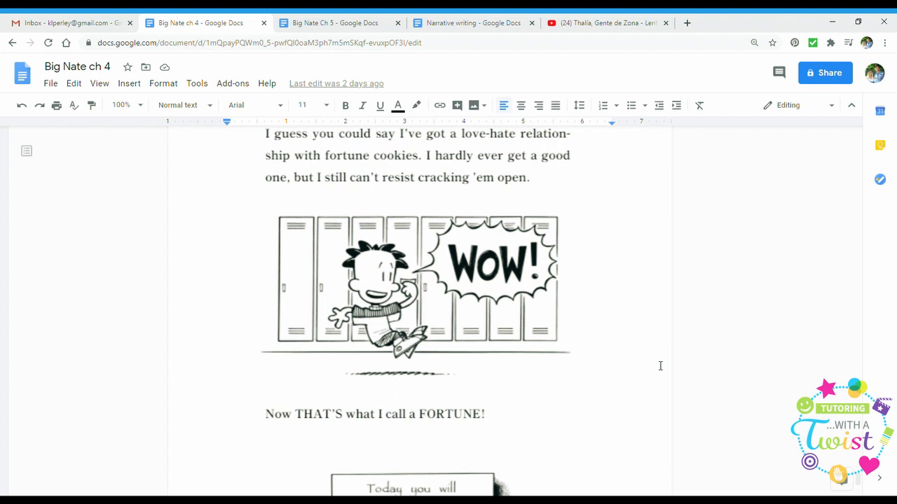
pyautogui.scroll(-3)
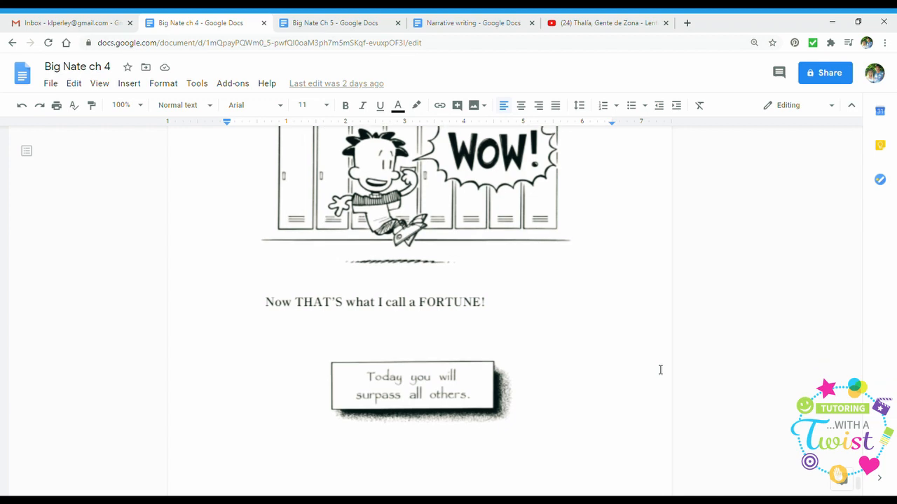